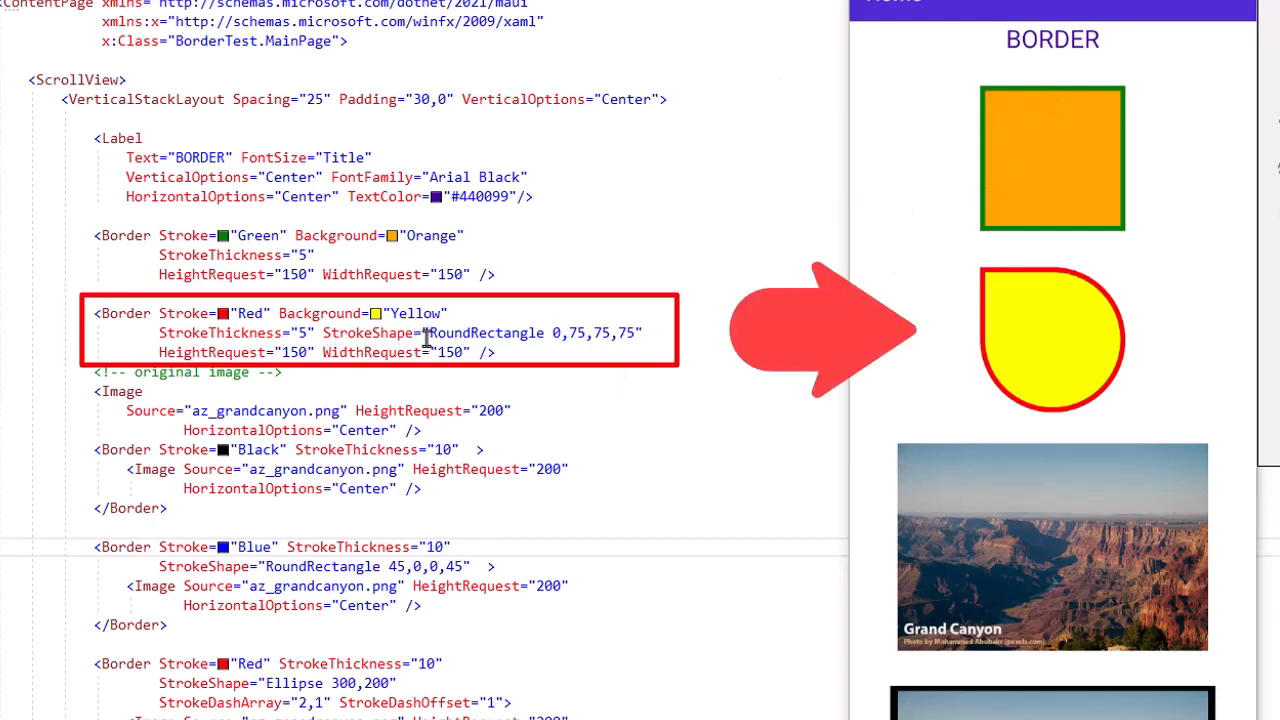
mouse_move(550, 332)
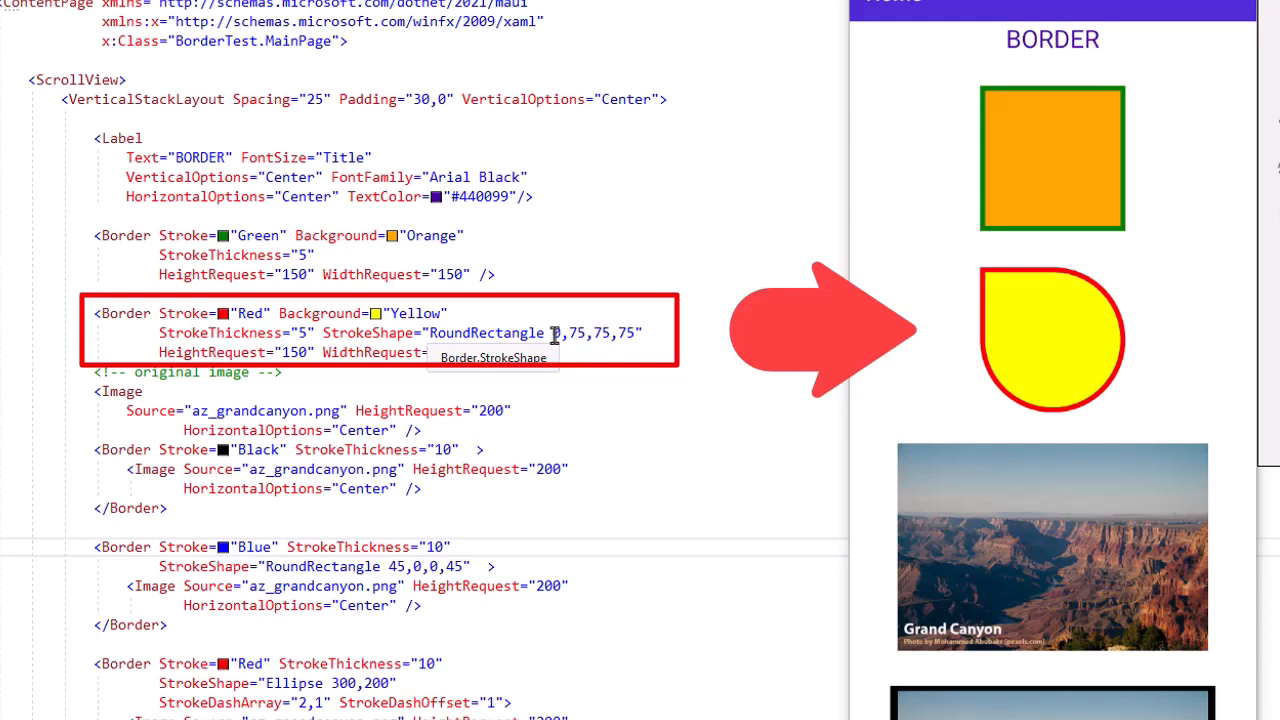
mouse_move(982, 268)
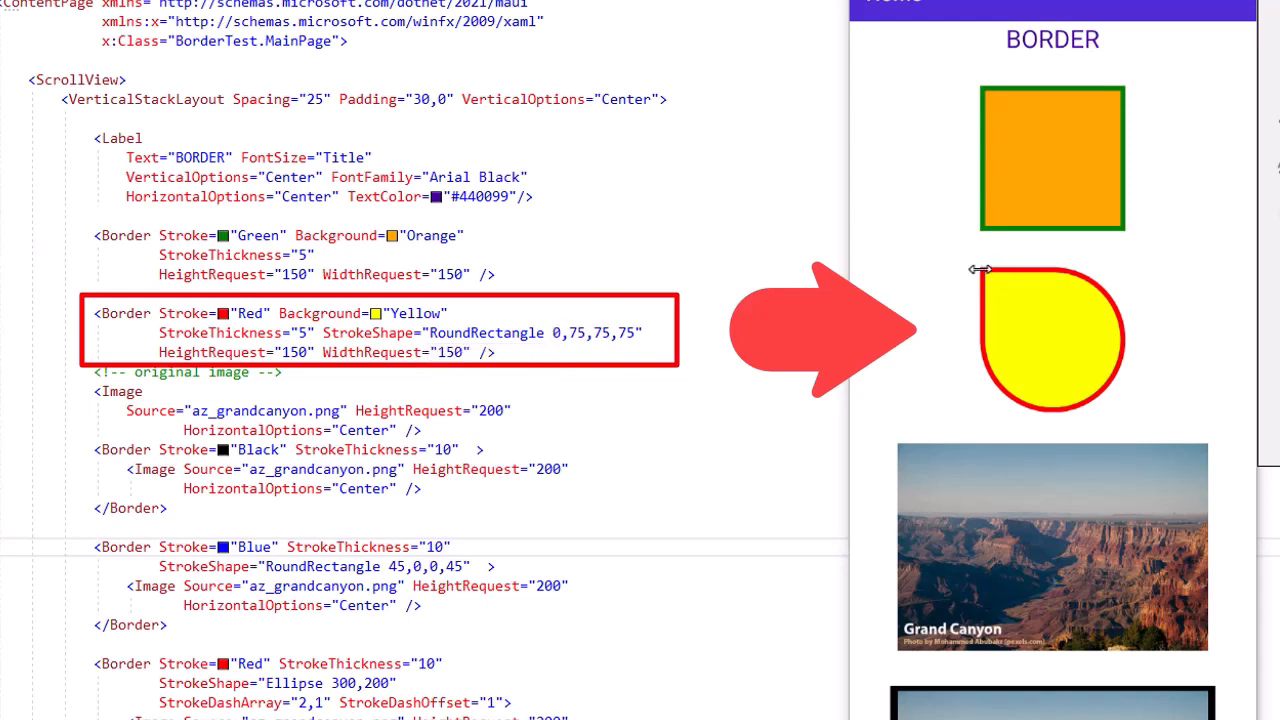
mouse_move(956, 434)
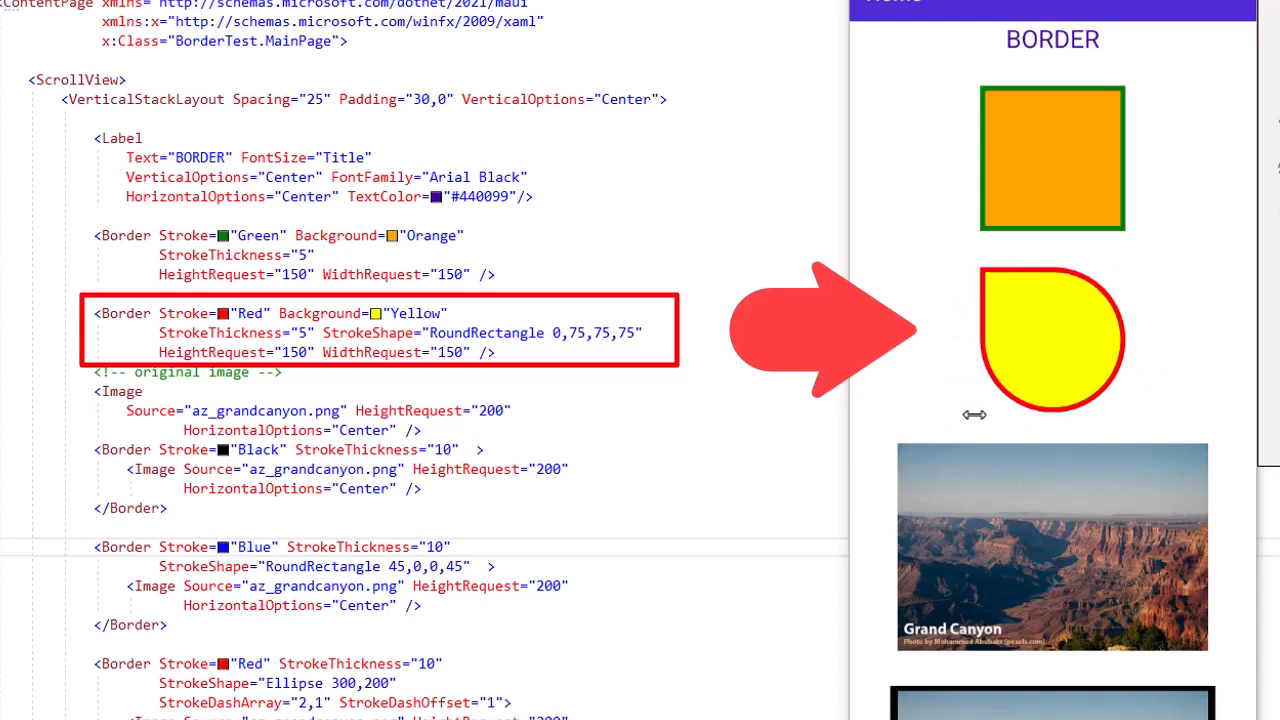
mouse_move(1008, 290)
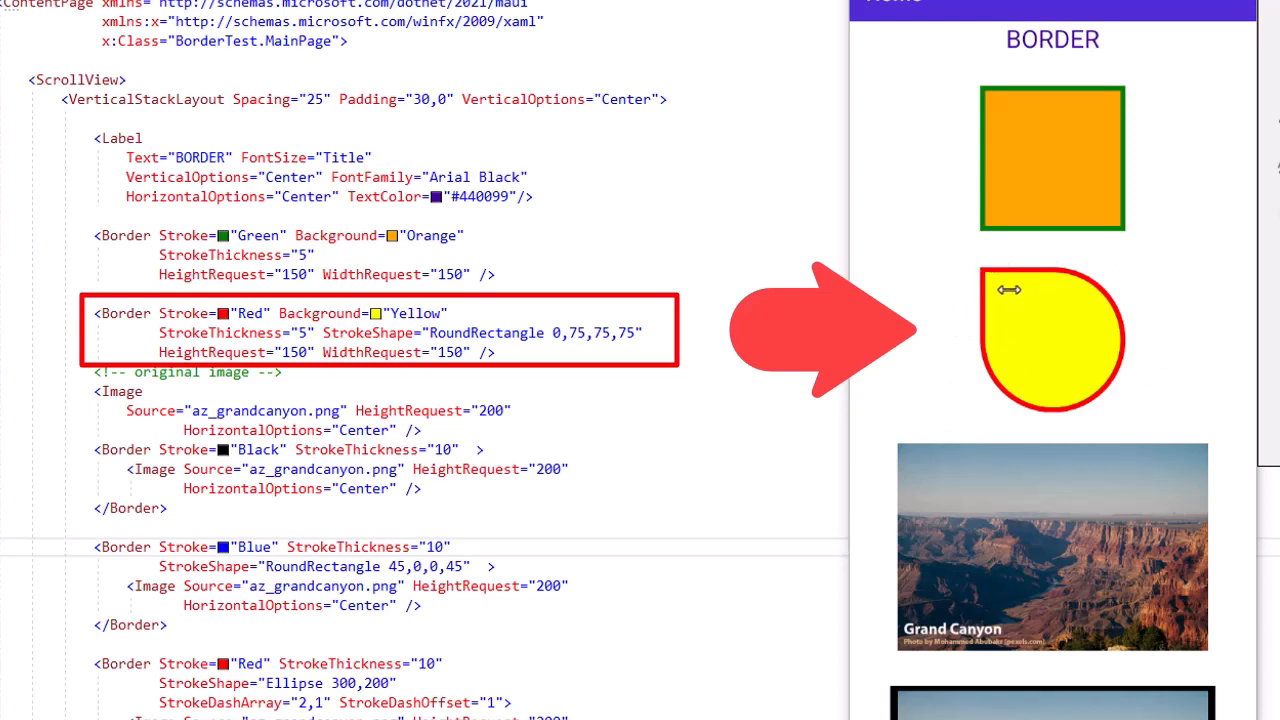
mouse_move(1064, 532)
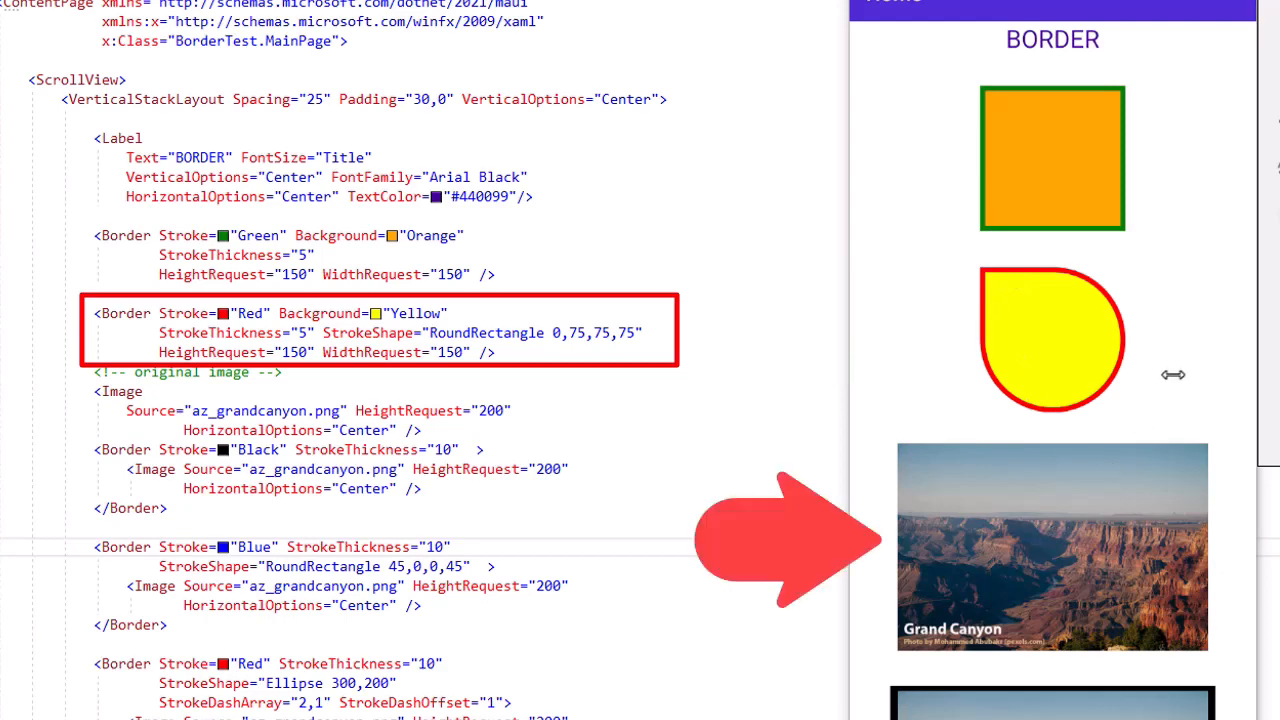
scroll("down", 3)
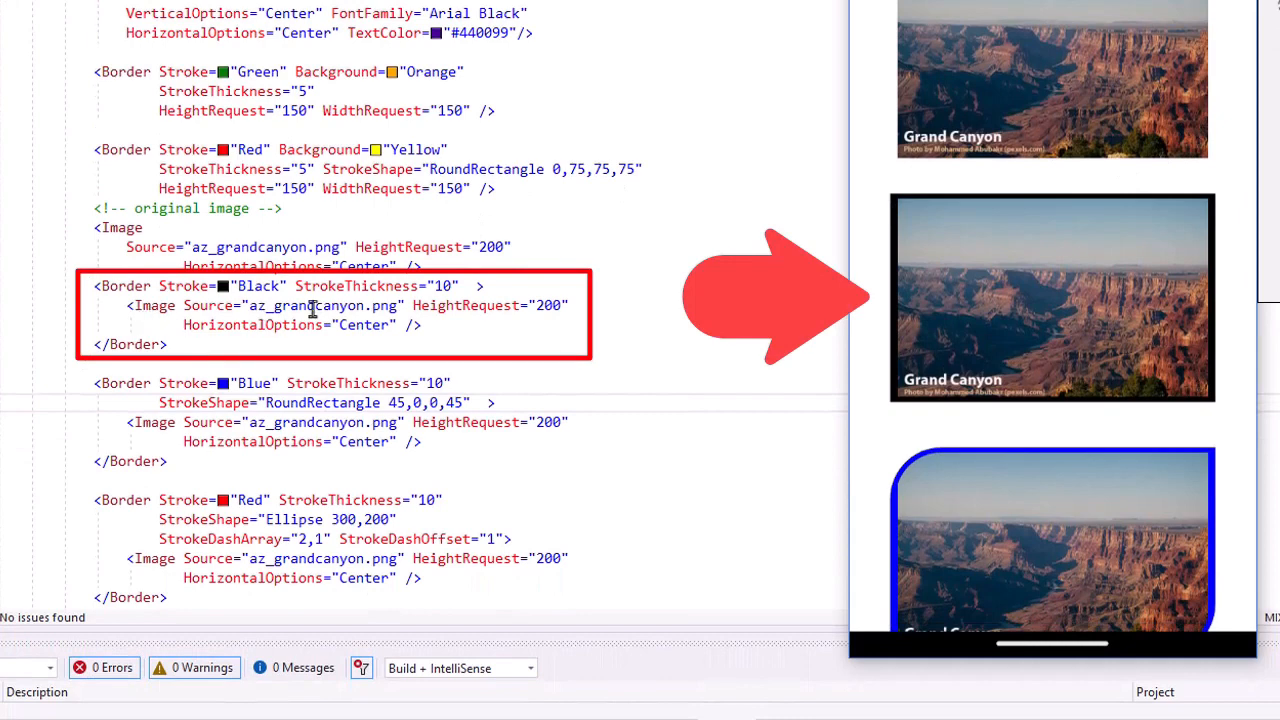
mouse_move(464, 284)
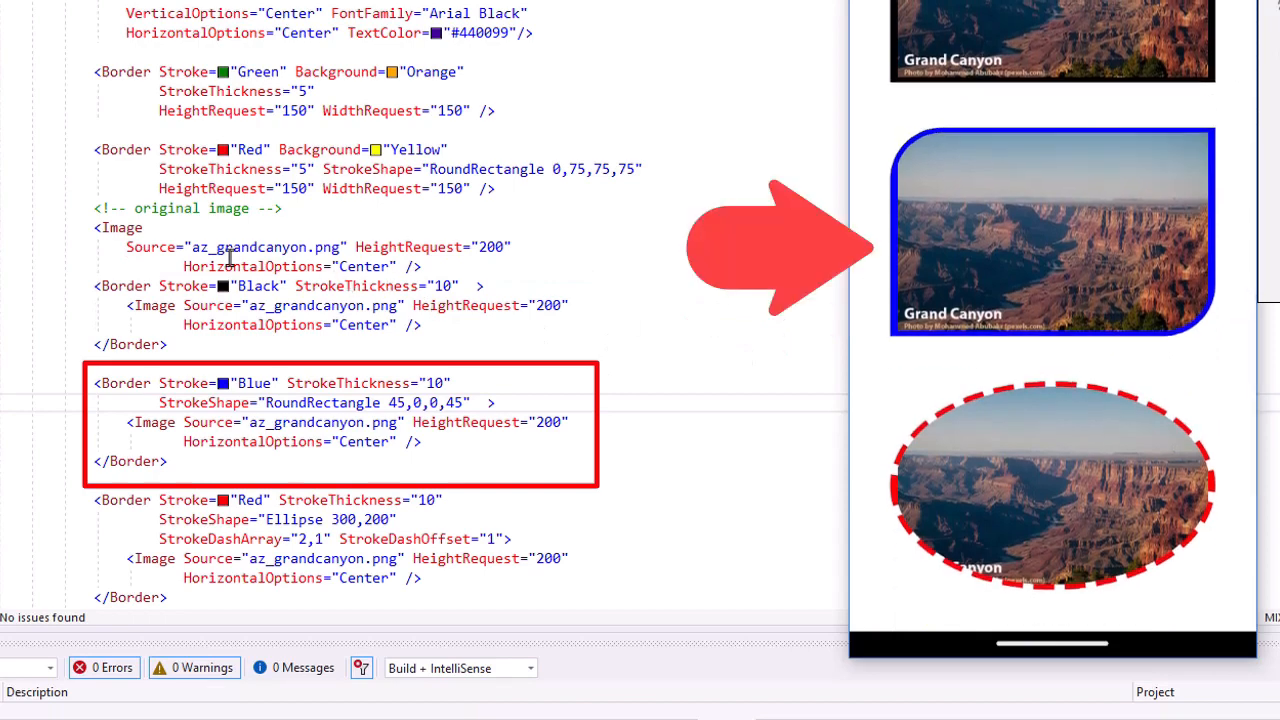
mouse_move(330, 402)
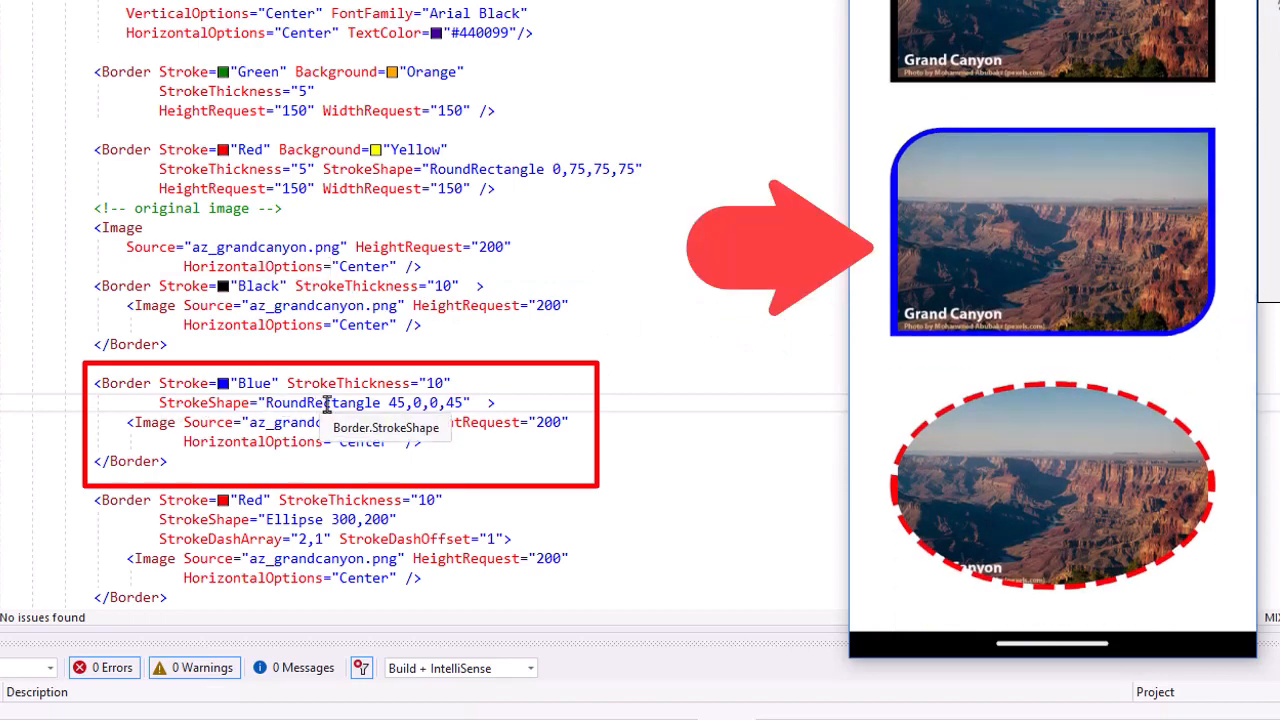
mouse_move(770, 178)
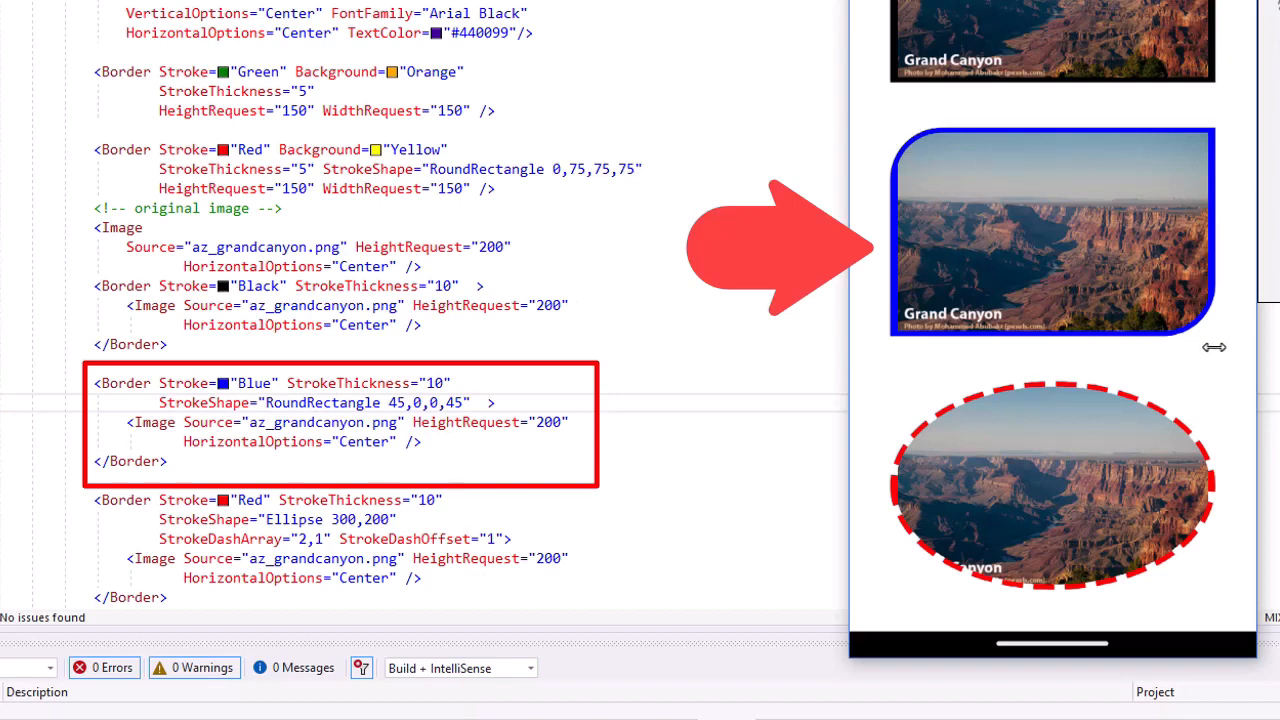
mouse_move(1212, 322)
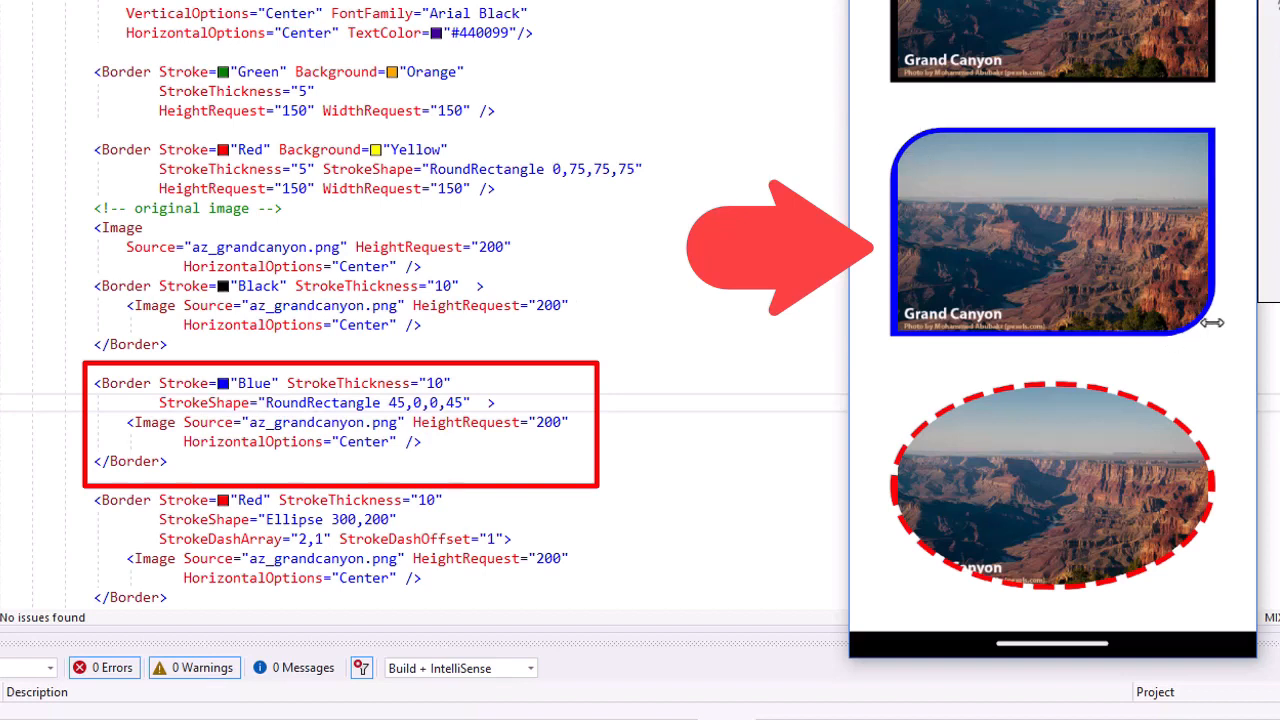
mouse_move(1144, 308)
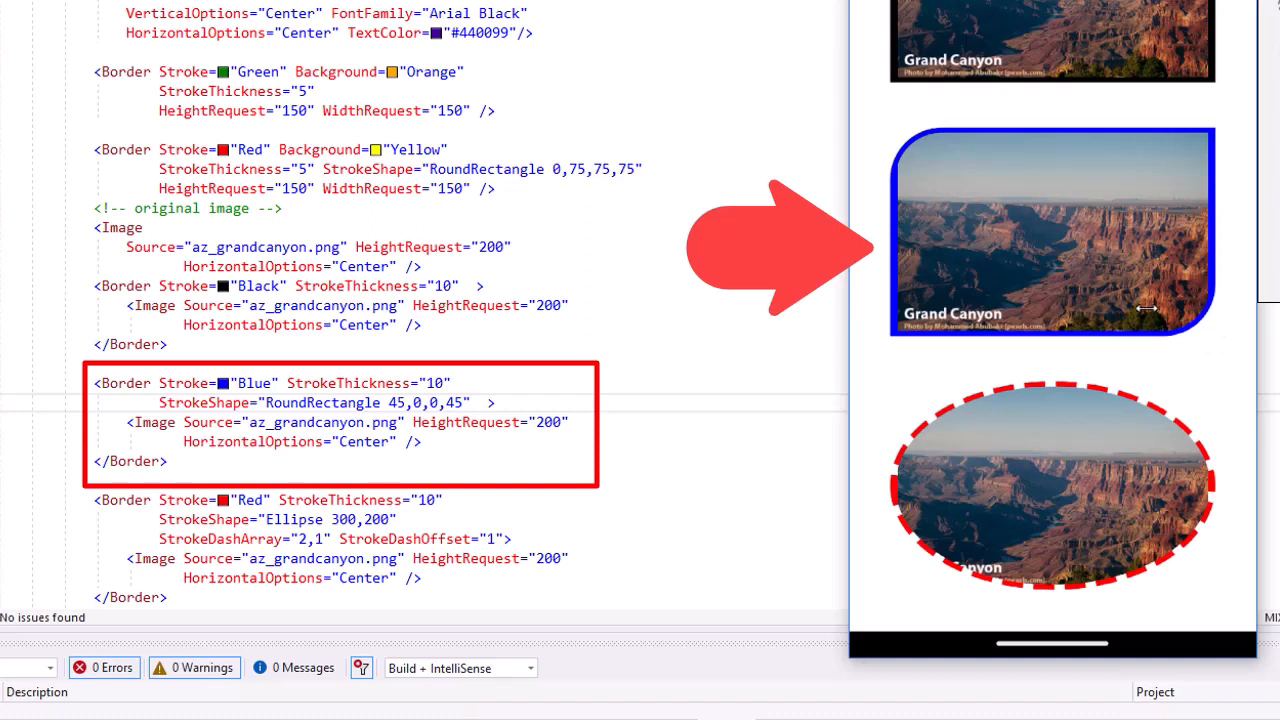
mouse_move(896, 136)
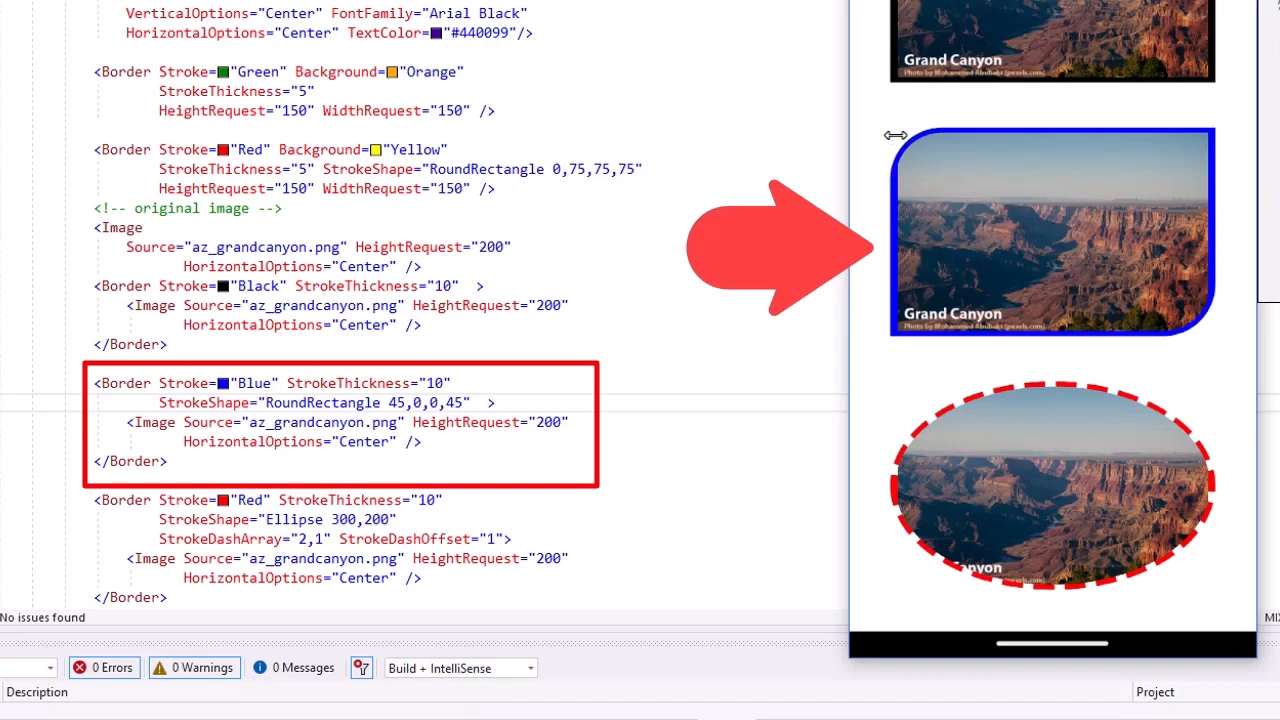
mouse_move(990, 132)
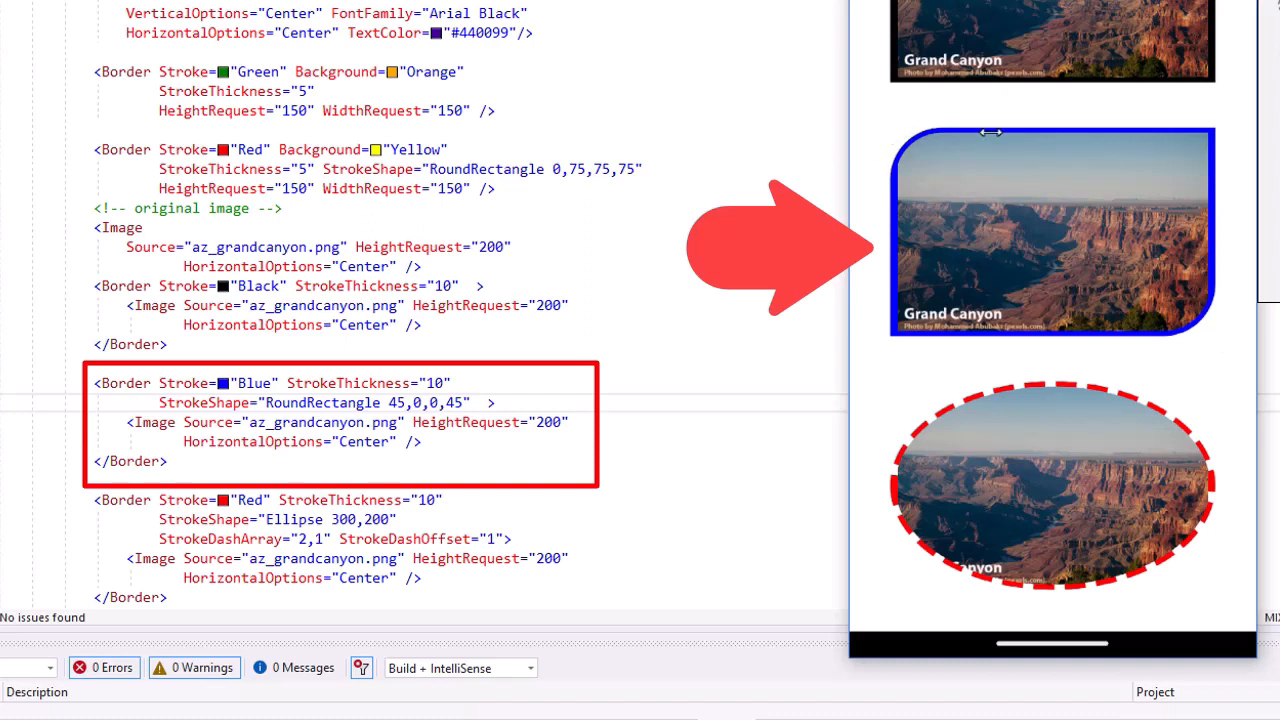
mouse_move(888, 324)
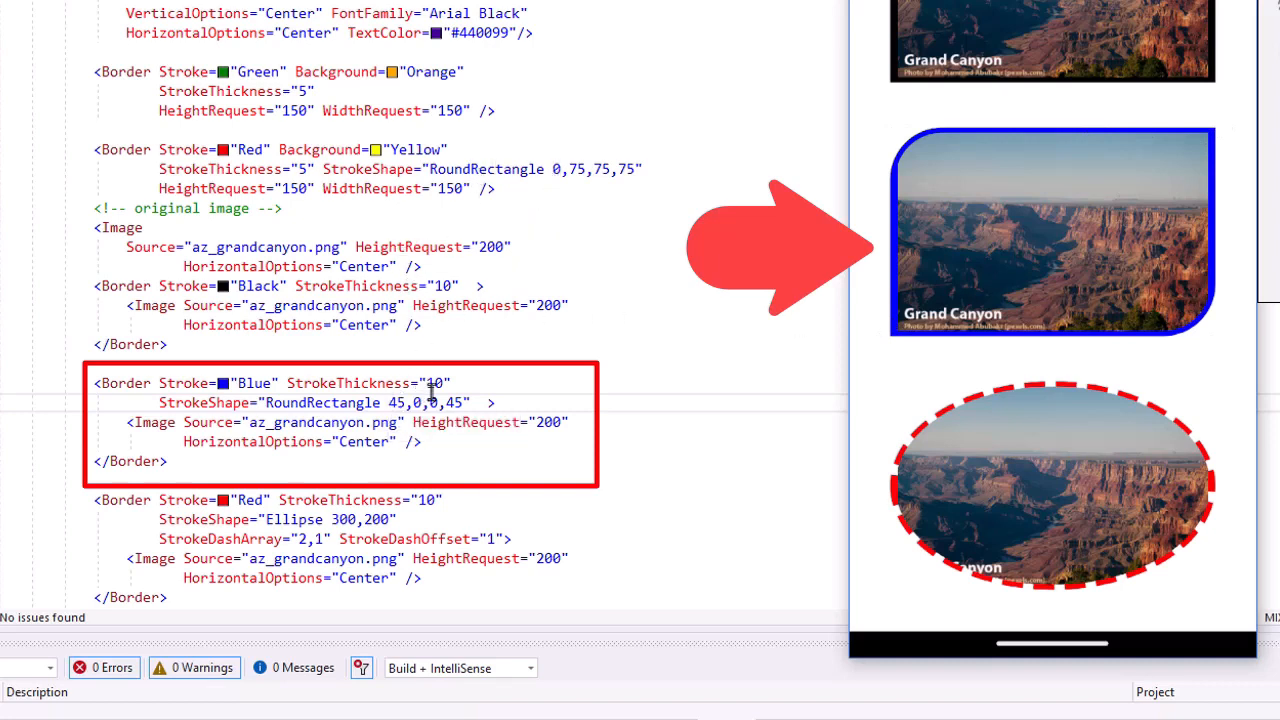
mouse_move(462, 402)
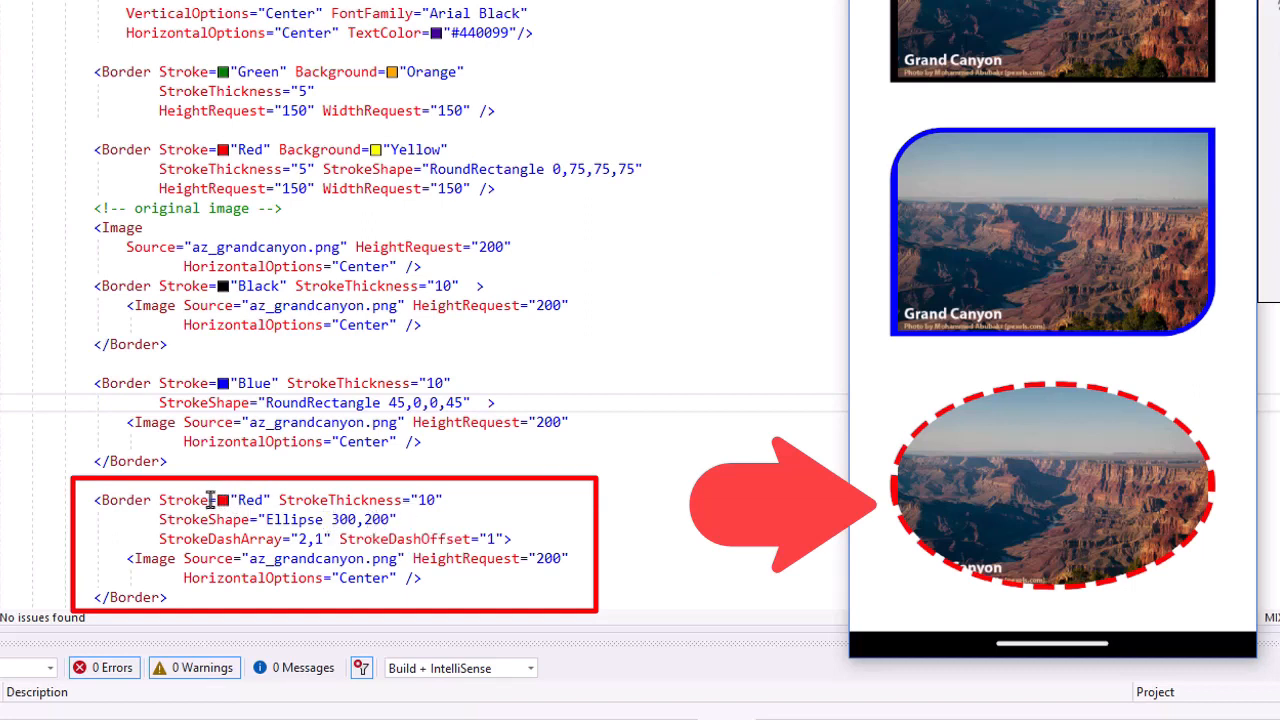
mouse_move(208, 544)
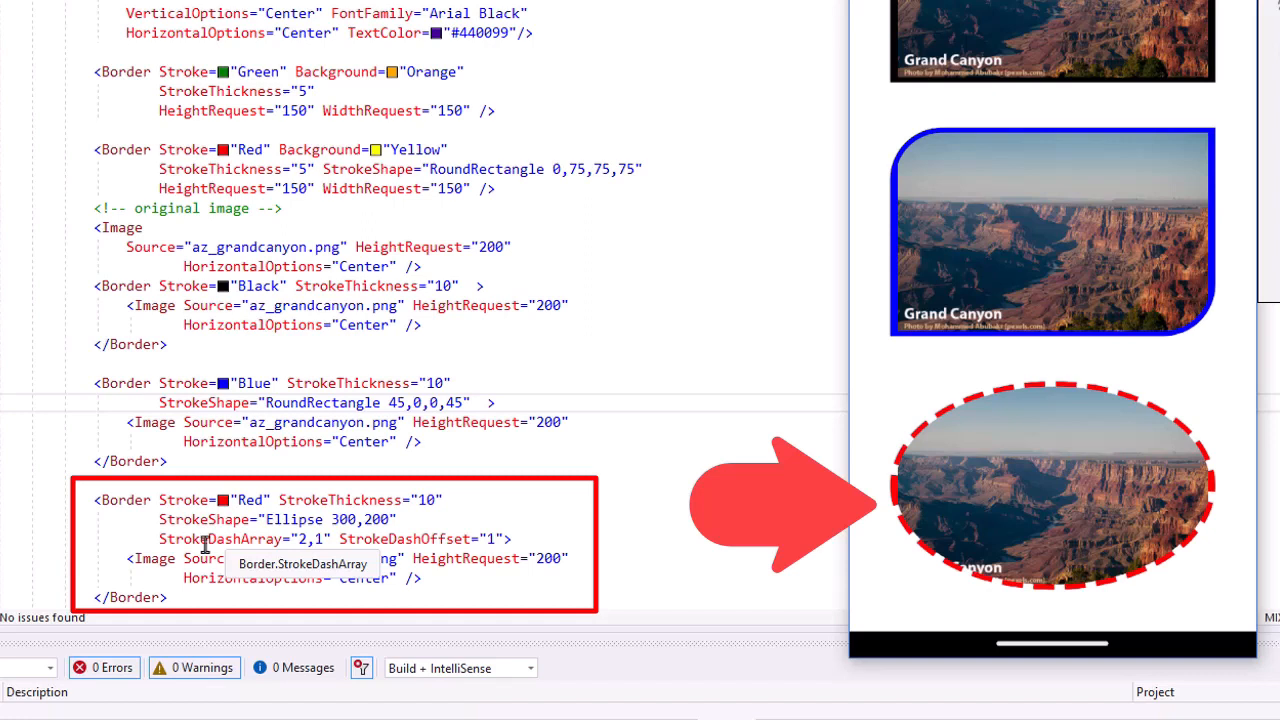
mouse_move(392, 544)
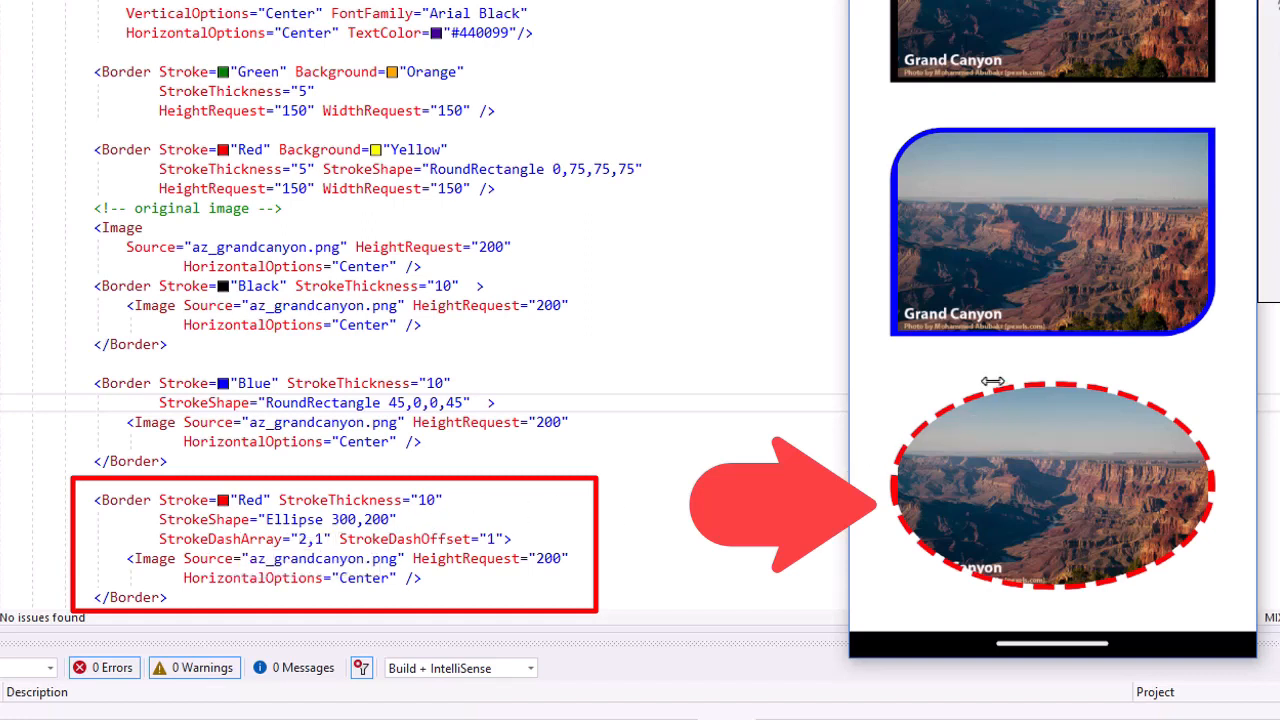
mouse_move(1042, 418)
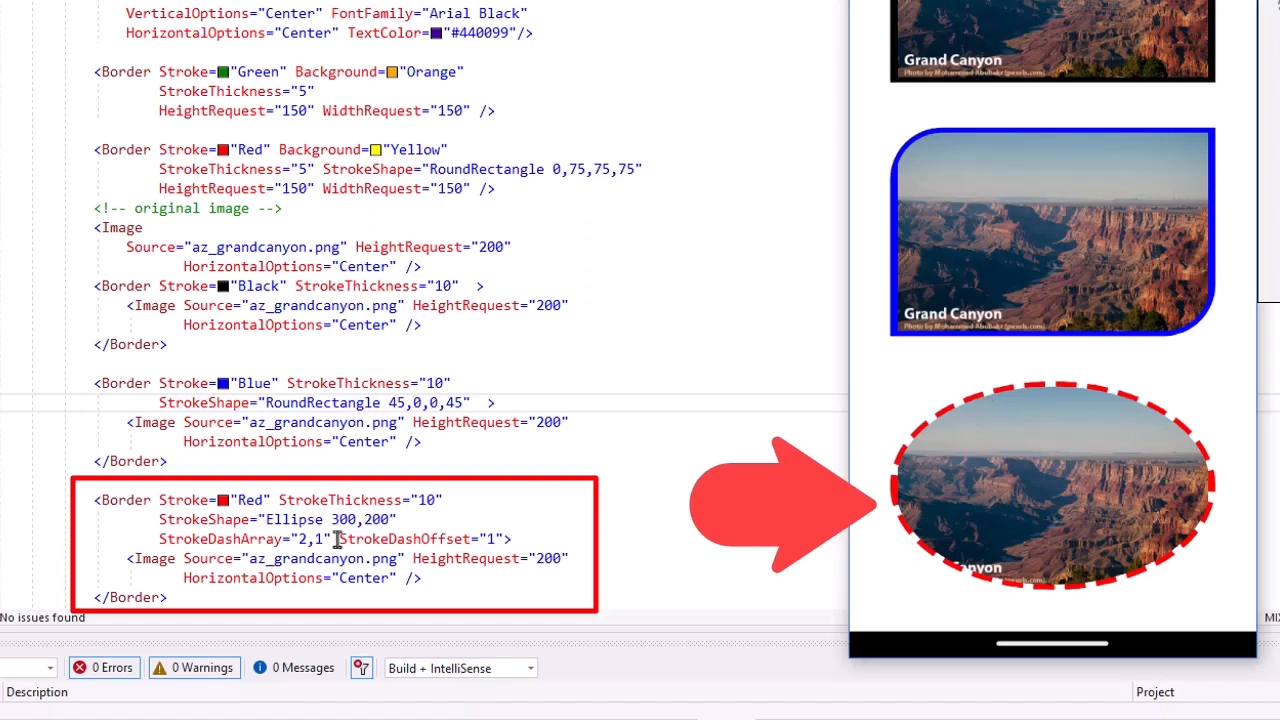
mouse_move(504, 534)
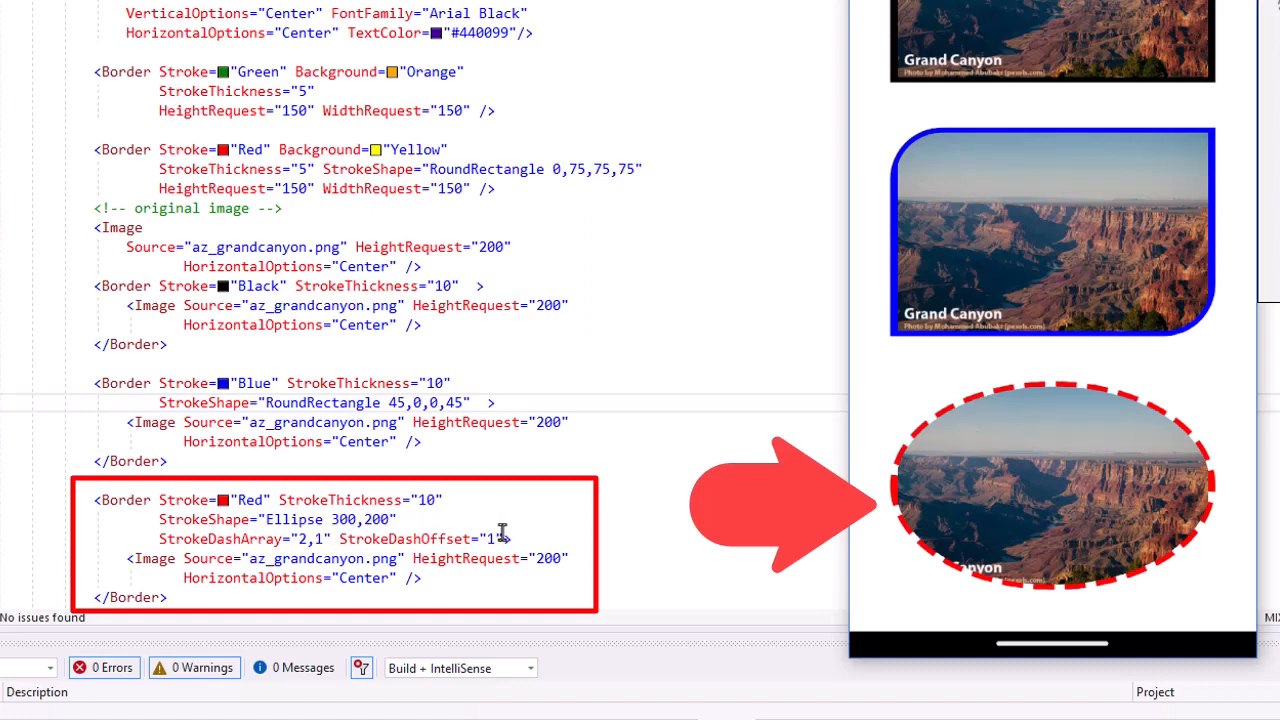
mouse_move(510, 538)
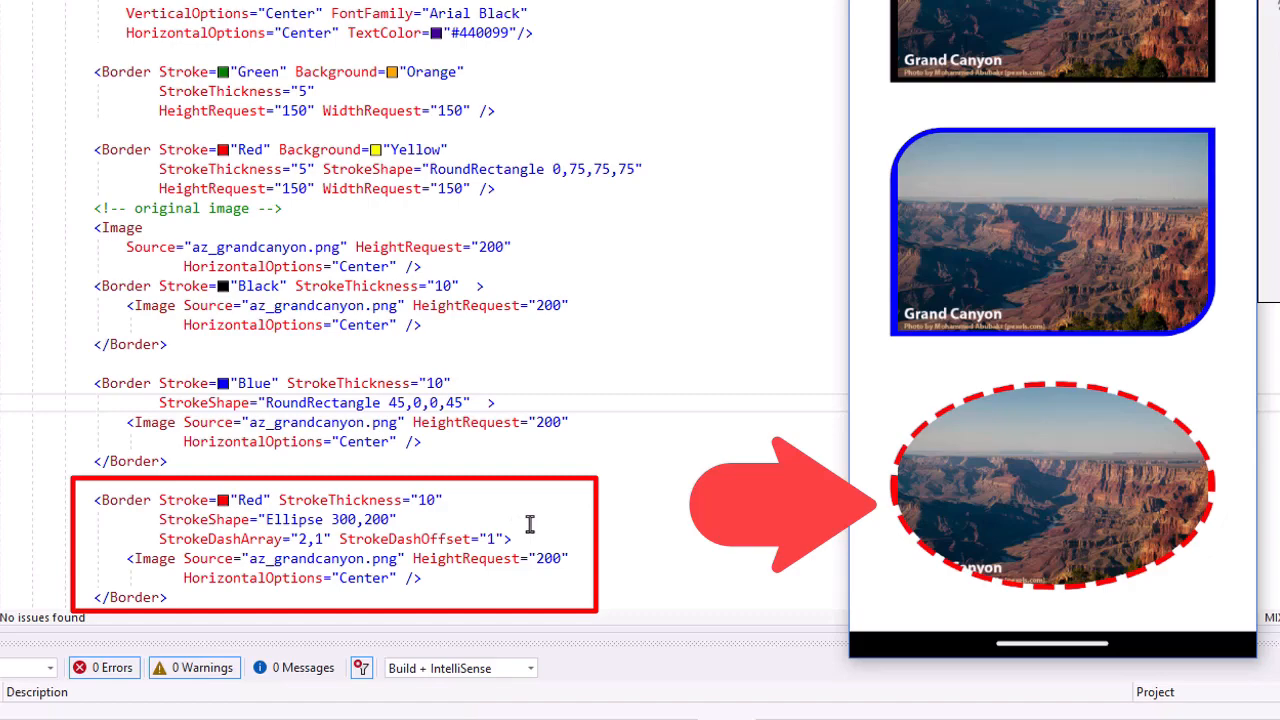
scroll("down", 3)
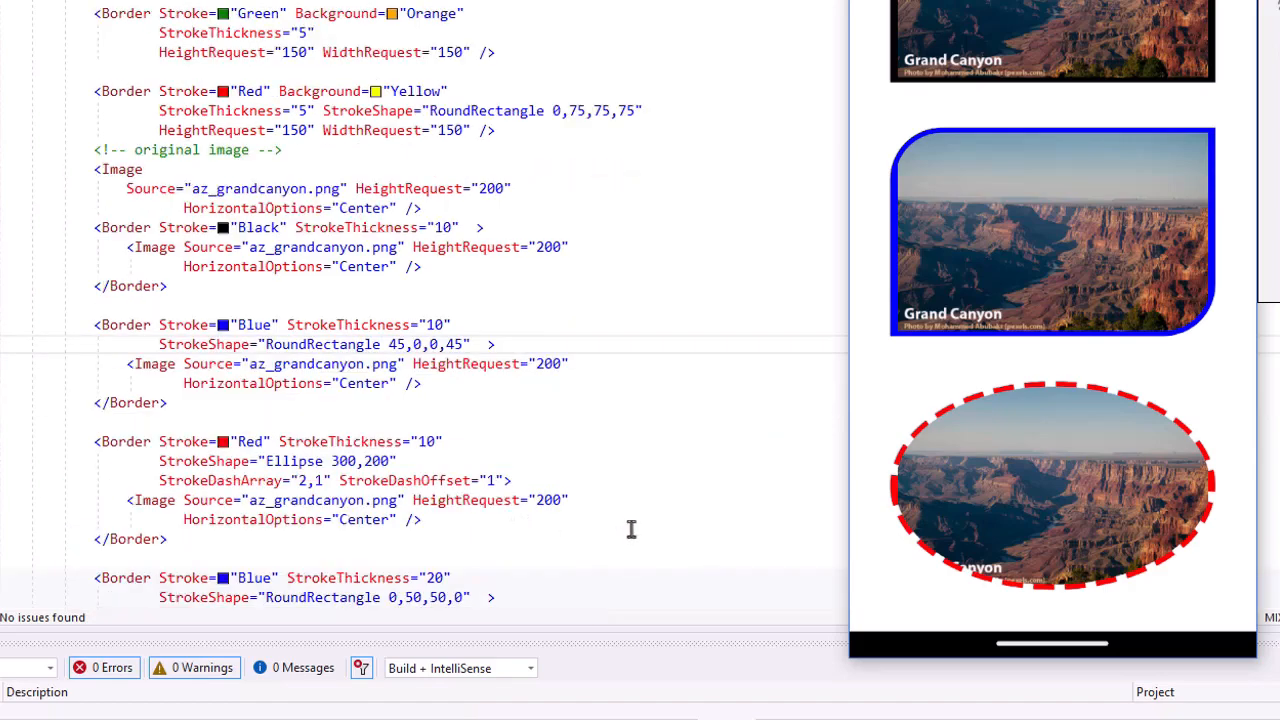
scroll("down", 3)
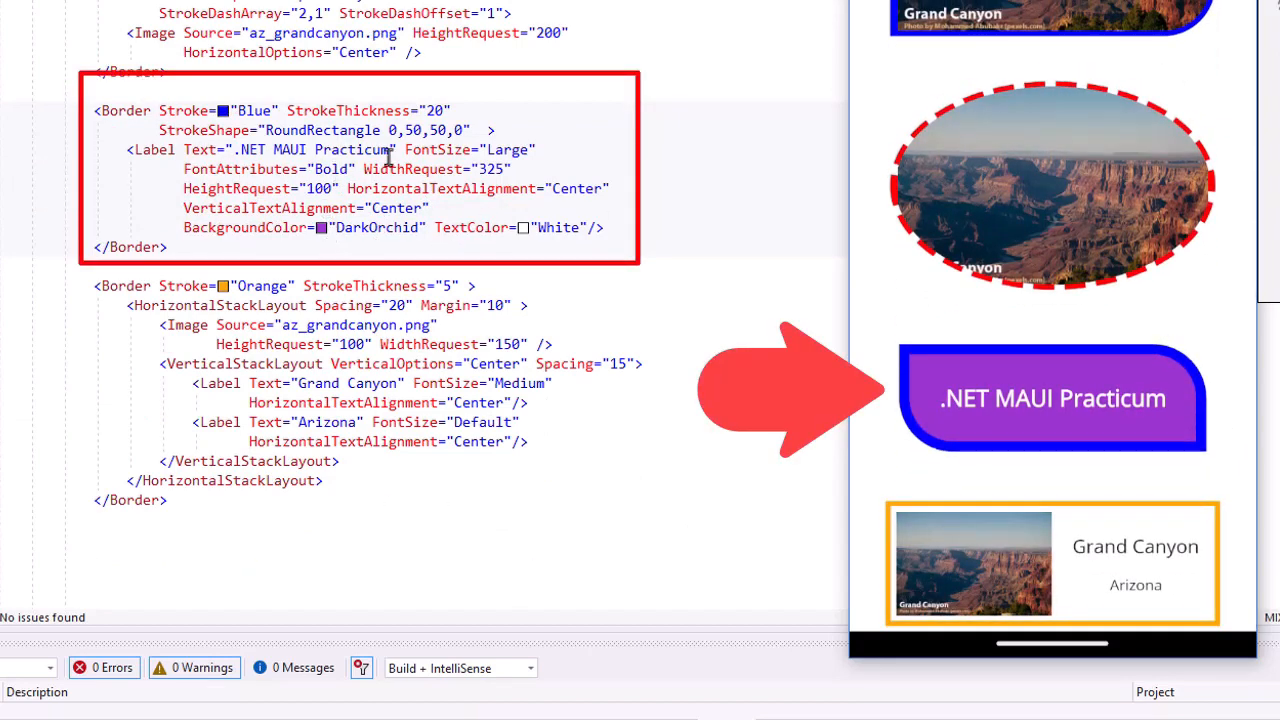
mouse_move(424, 130)
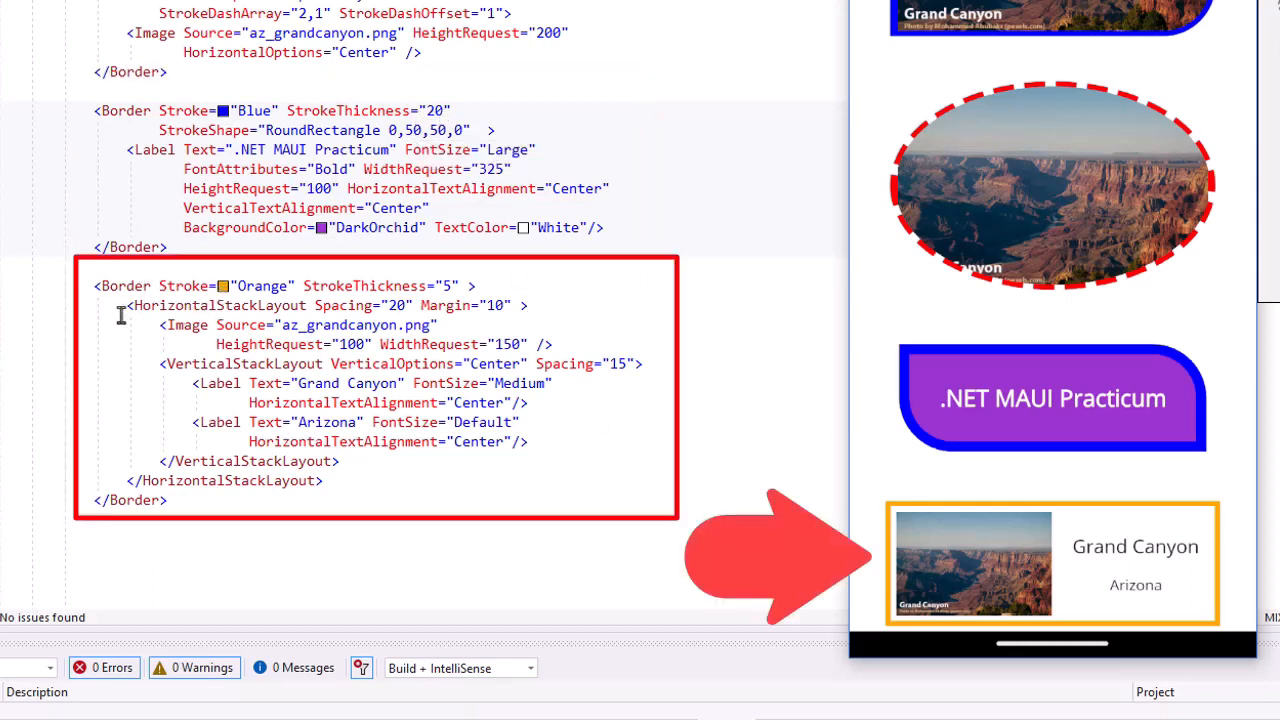
mouse_move(356, 478)
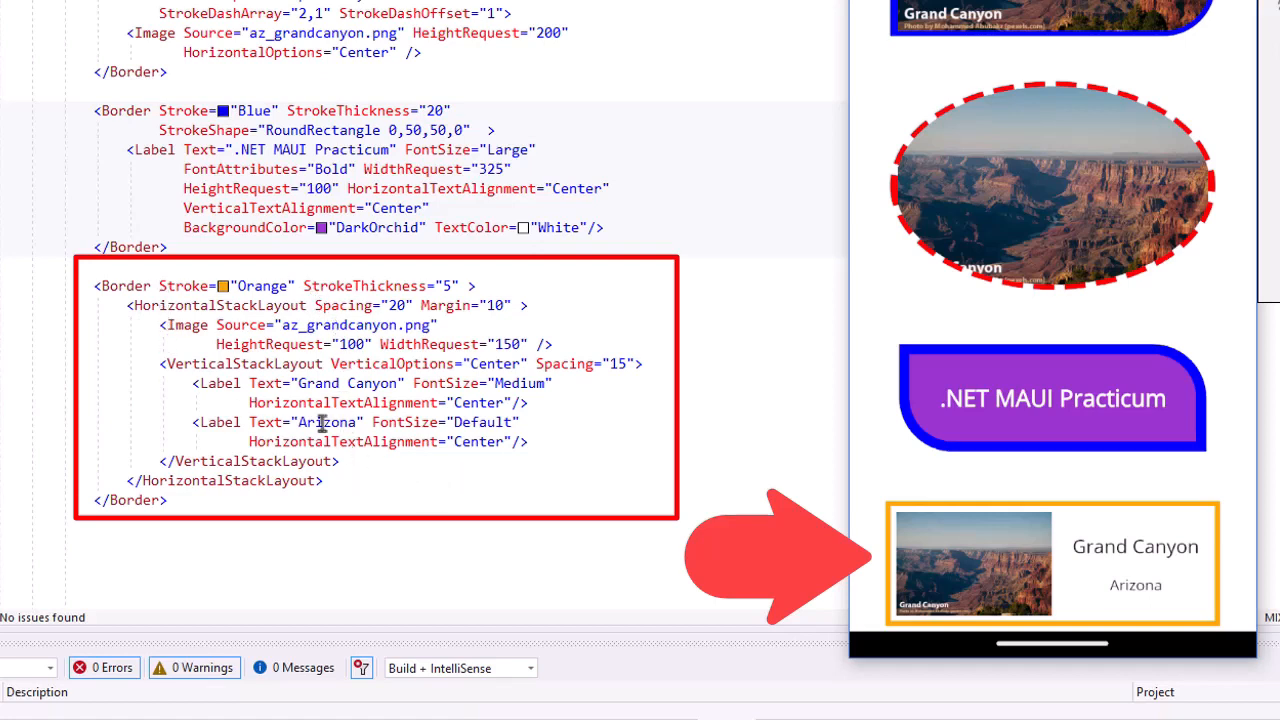
mouse_move(244, 318)
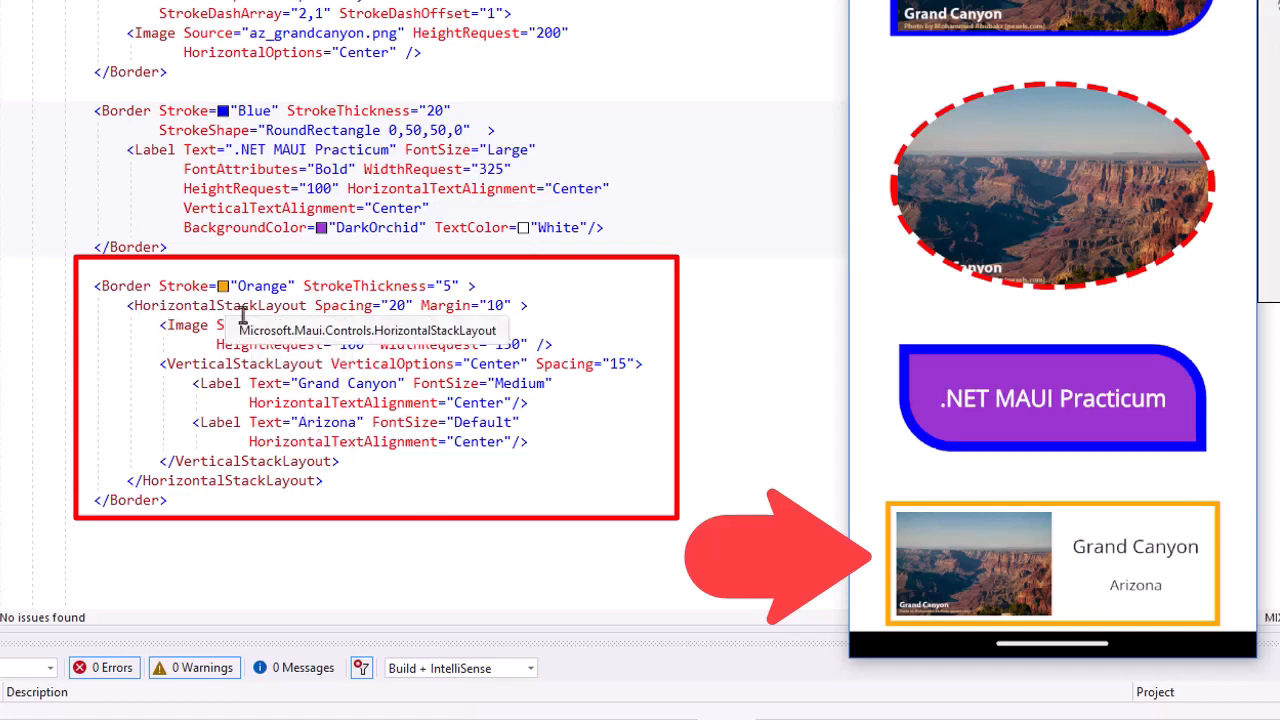